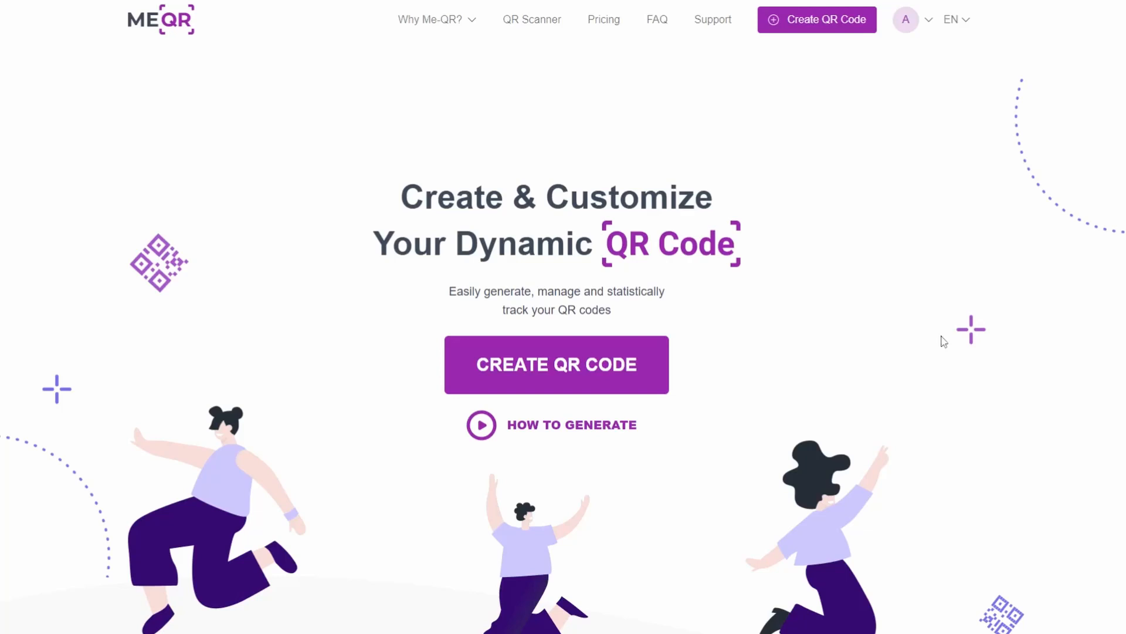
{"action": "mouse_move", "coordinate": [793, 348]}
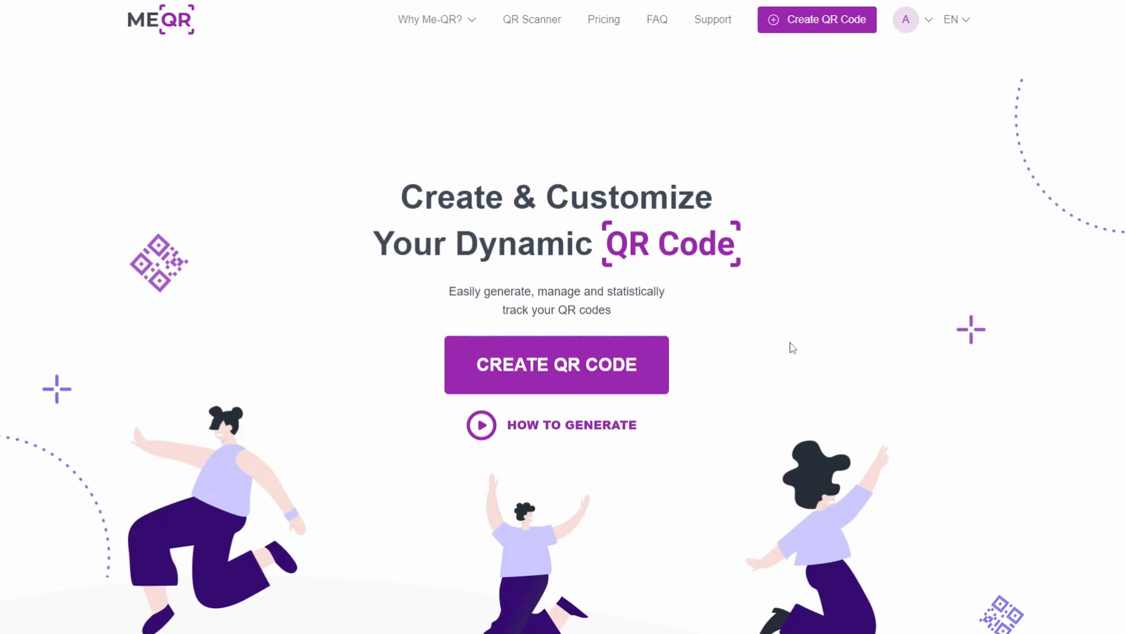
{"action": "mouse_move", "coordinate": [575, 374]}
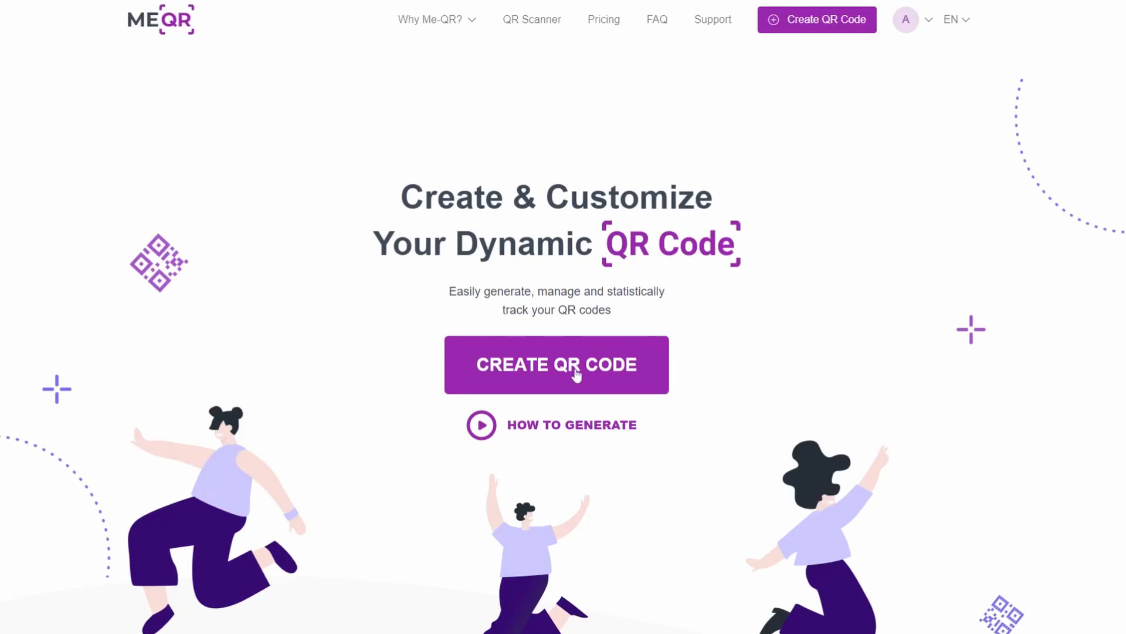
{"action": "left_click", "coordinate": [556, 364]}
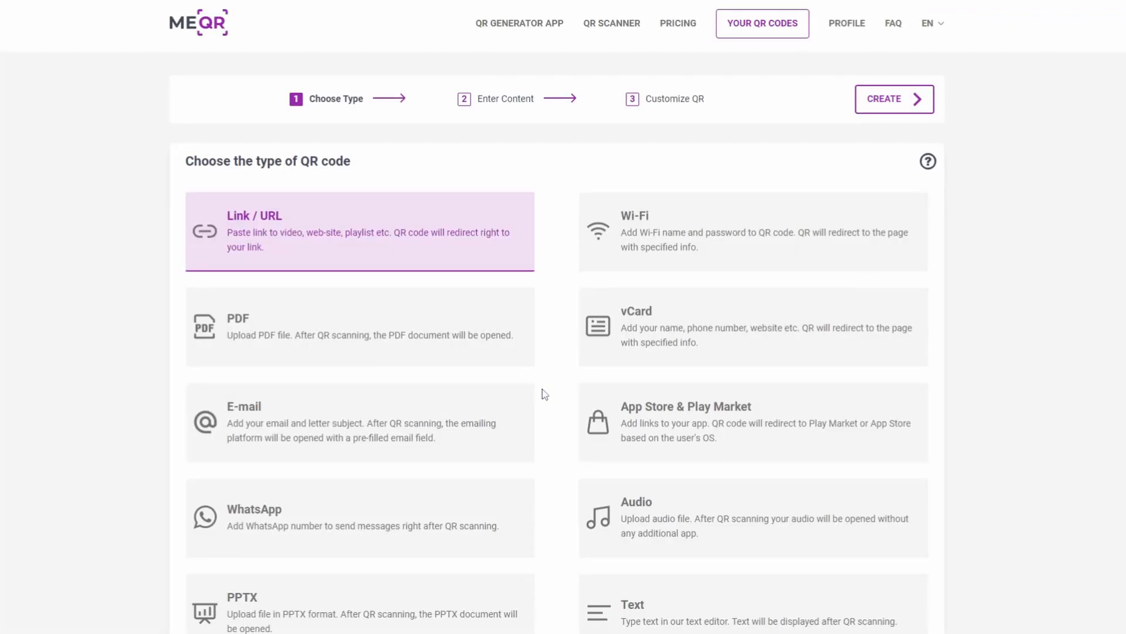
{"action": "scroll", "scroll_direction": "down", "scroll_amount": 3}
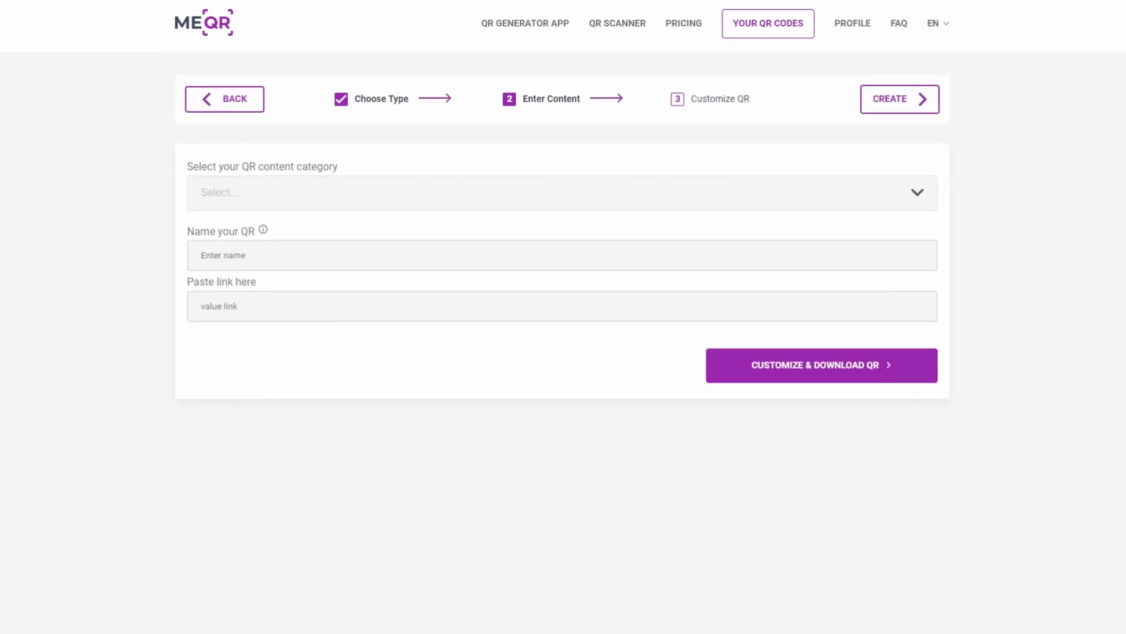
{"action": "type", "text": "https://t.me/wildlifen"}
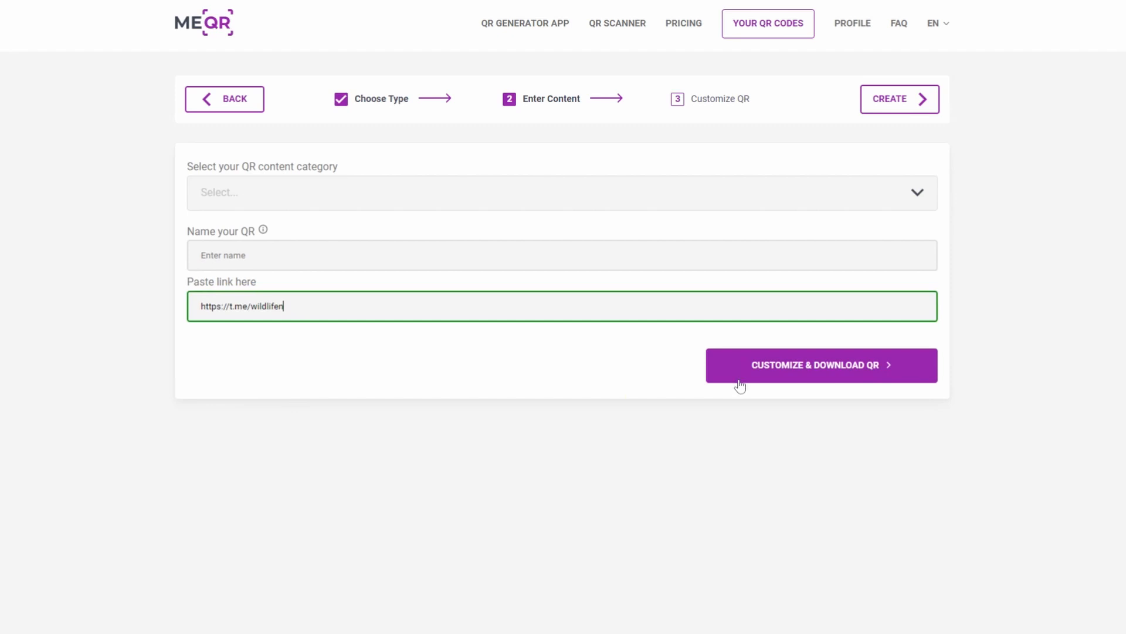
{"action": "mouse_move", "coordinate": [788, 371]}
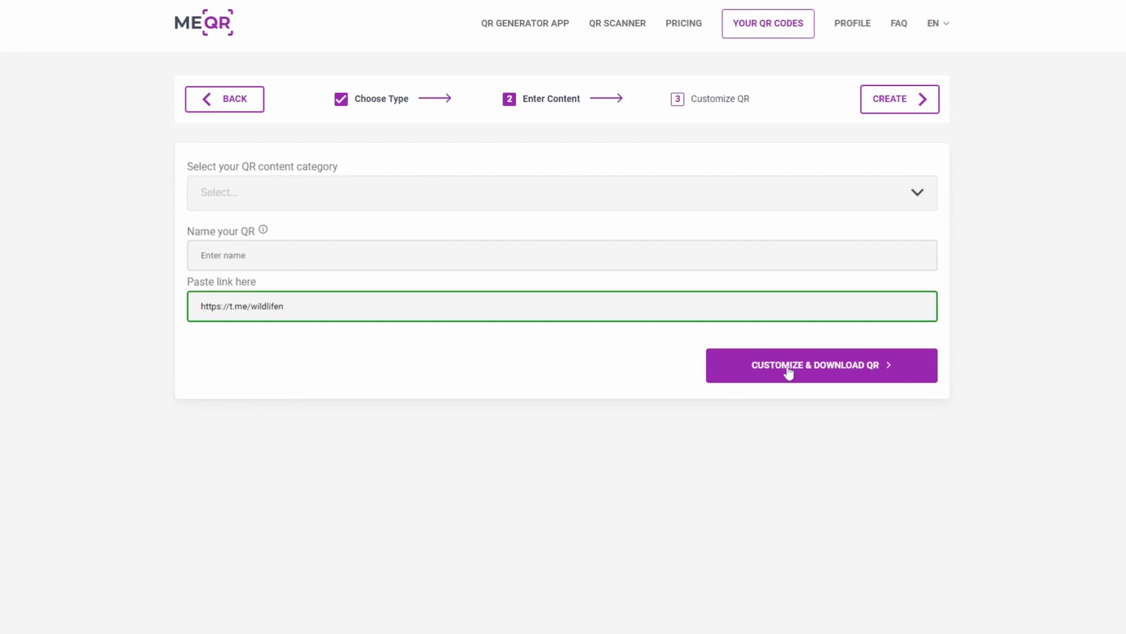
{"action": "left_click", "coordinate": [822, 365]}
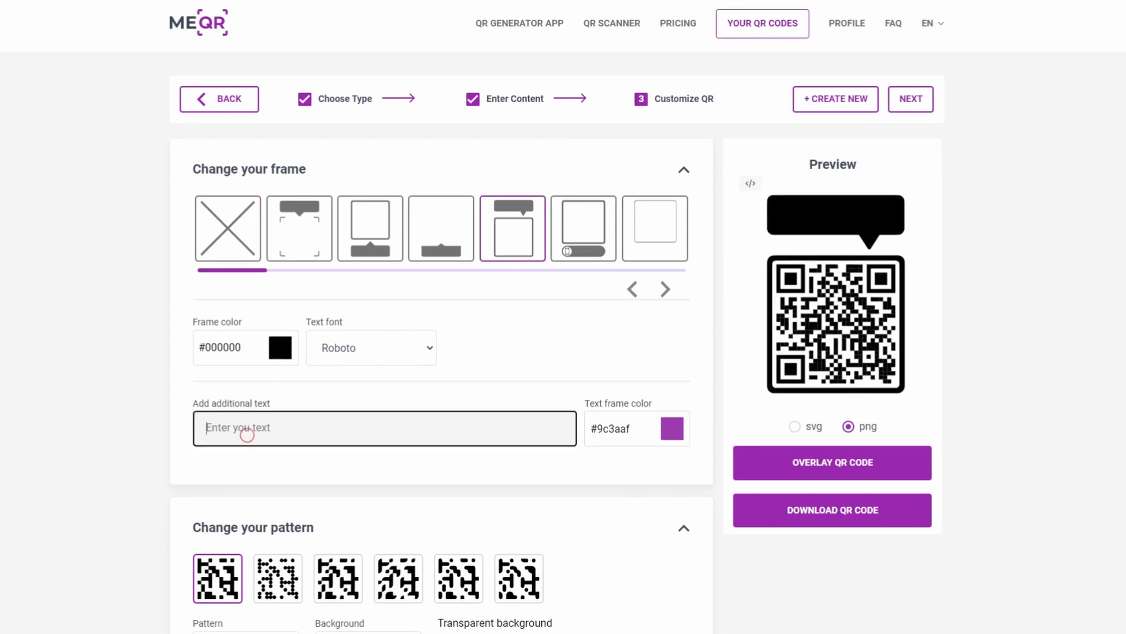
Step: Enter 'scan me' as the speech-bubble frame's additional text
{"action": "type", "text": "s"}
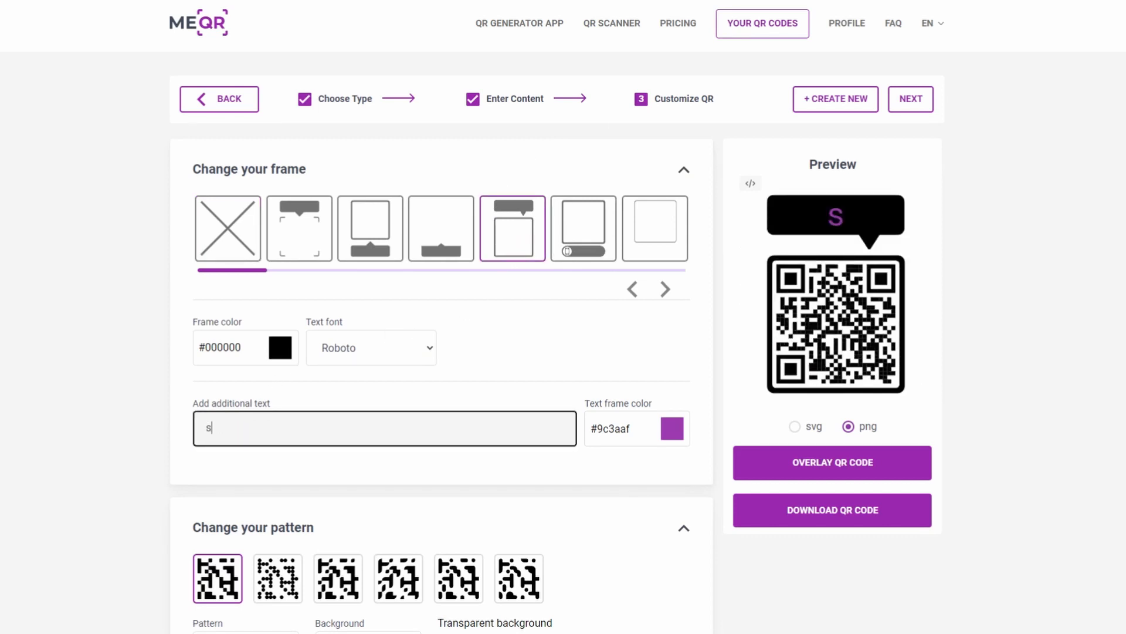
{"action": "type", "text": "can"}
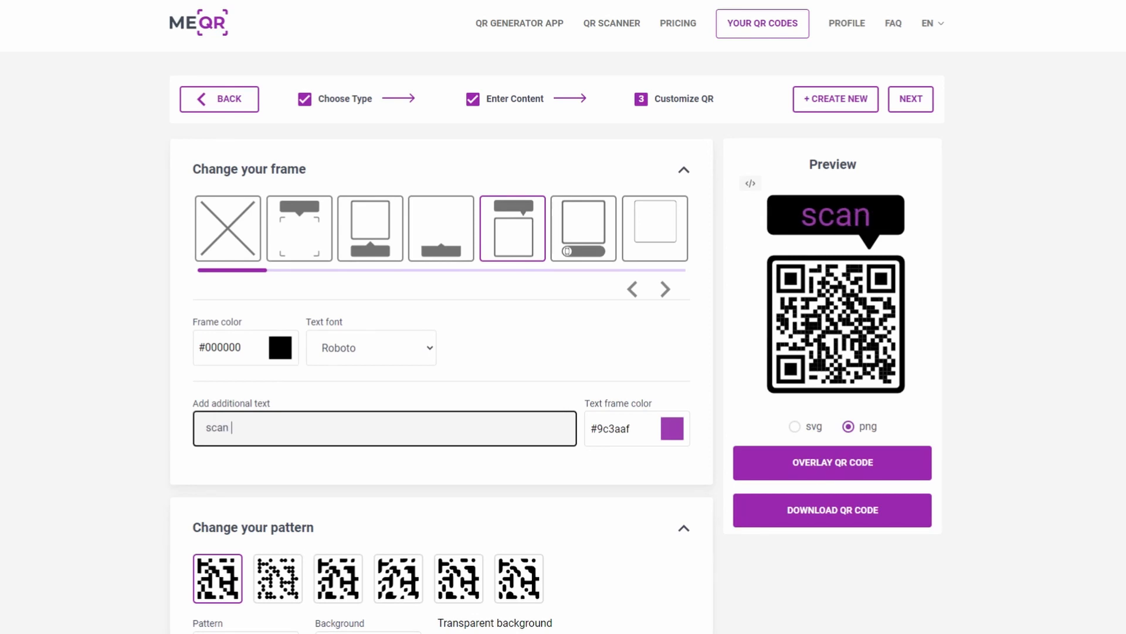
{"action": "type", "text": "me"}
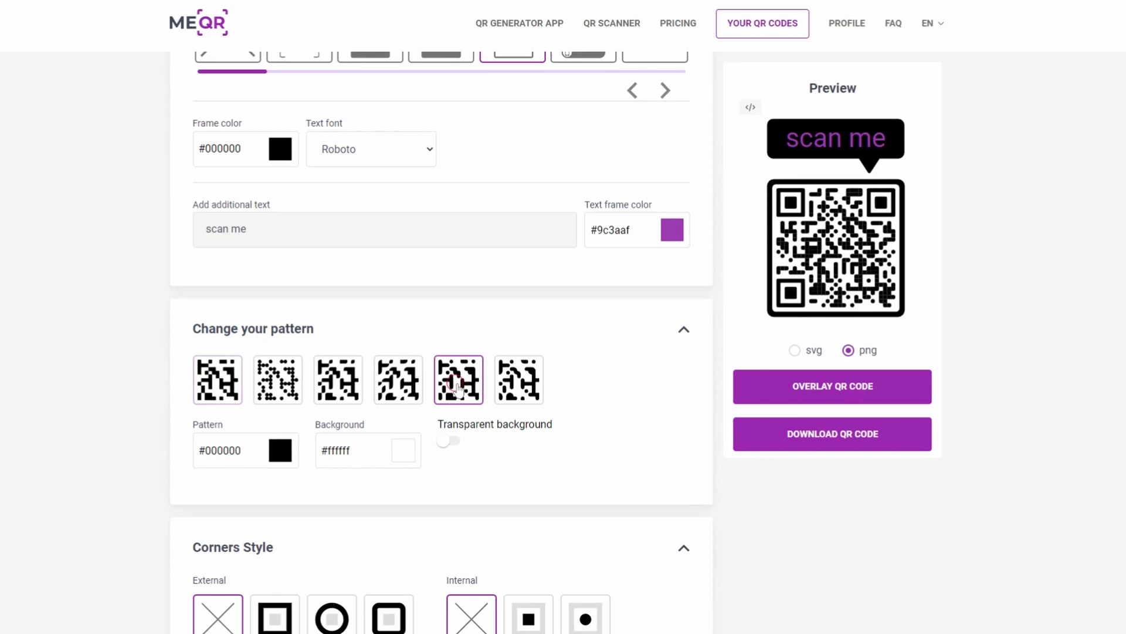
Step: Apply a new dot pattern and the LinkedIn centre logo, then download the QR code
{"action": "left_click", "coordinate": [518, 380]}
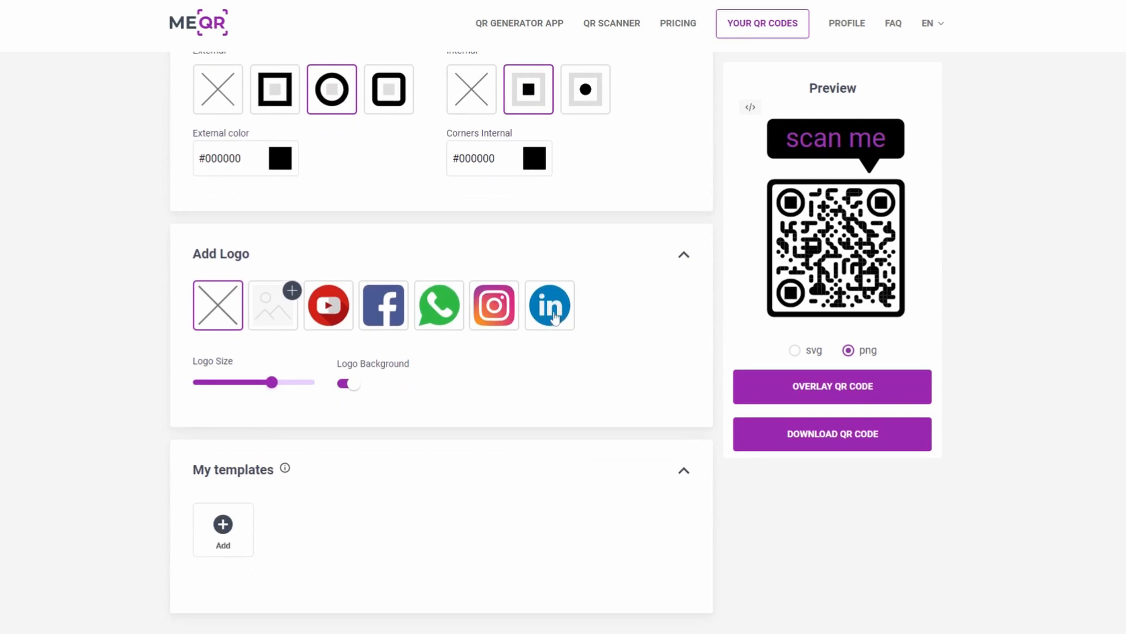
{"action": "left_click", "coordinate": [549, 305]}
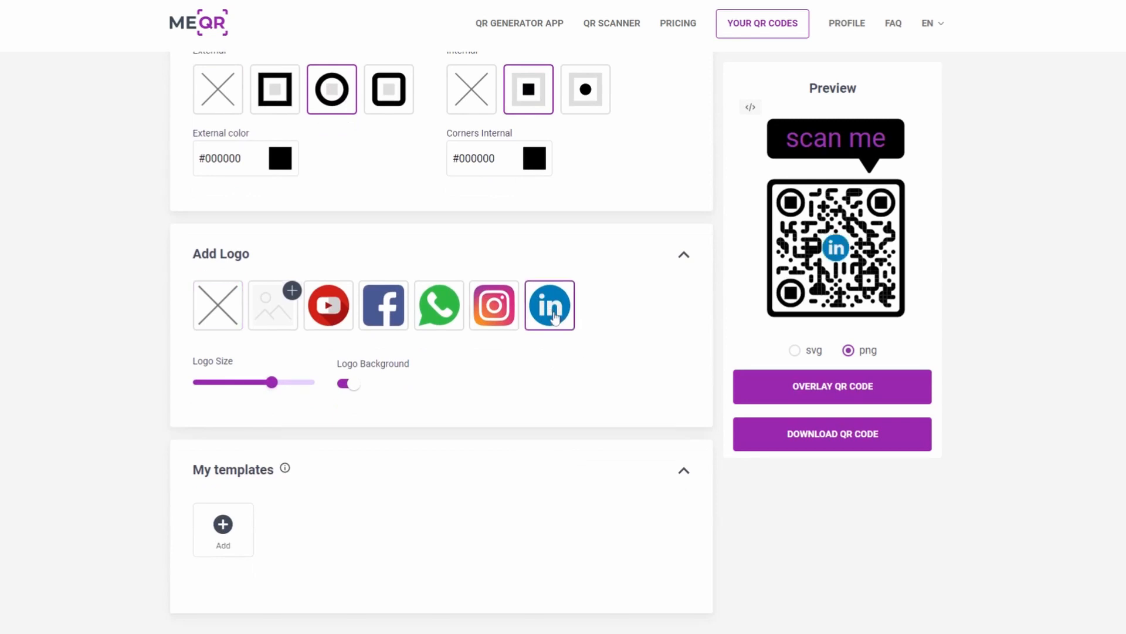
{"action": "mouse_move", "coordinate": [848, 439]}
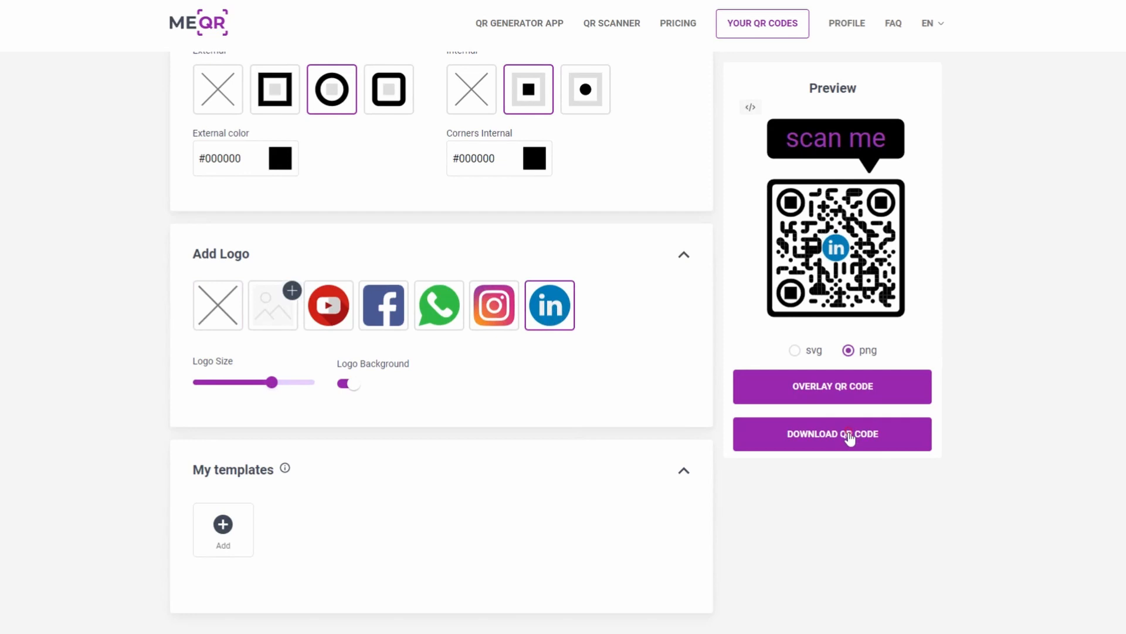
{"action": "left_click", "coordinate": [832, 434]}
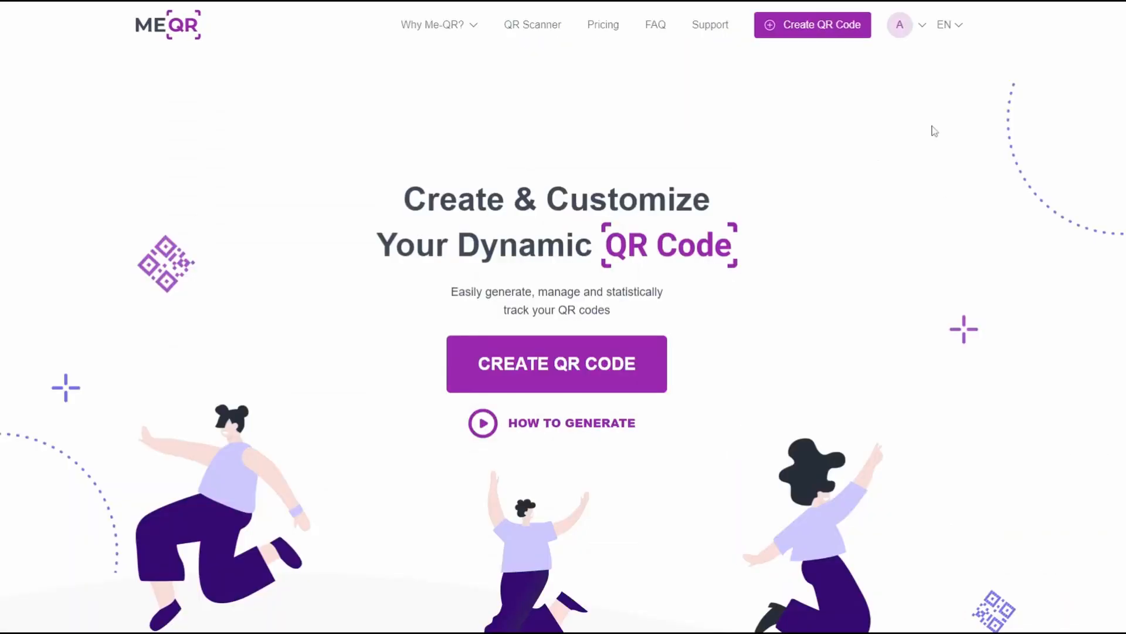
Step: Open My QR-Codes from the profile avatar menu
{"action": "left_click", "coordinate": [900, 25]}
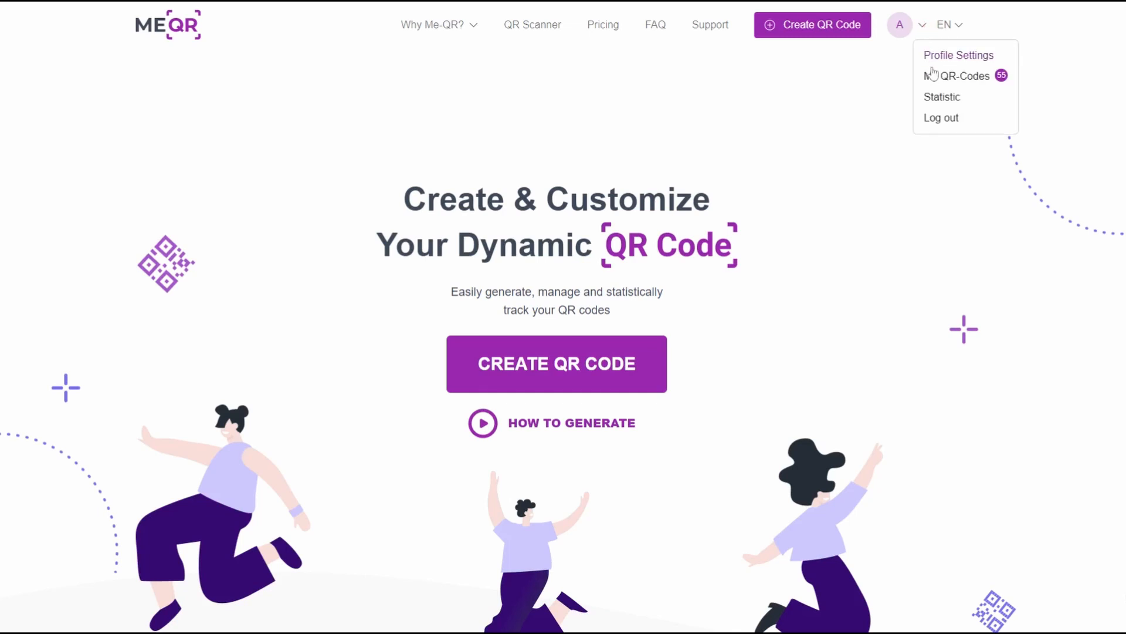
{"action": "left_click", "coordinate": [956, 76]}
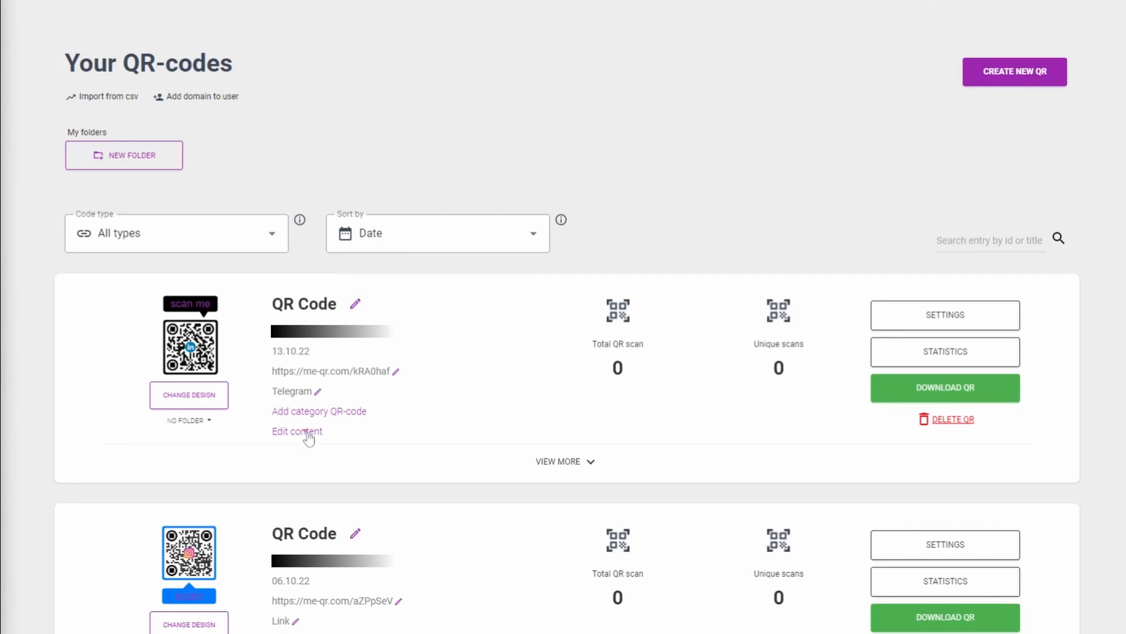
{"action": "left_click", "coordinate": [297, 431]}
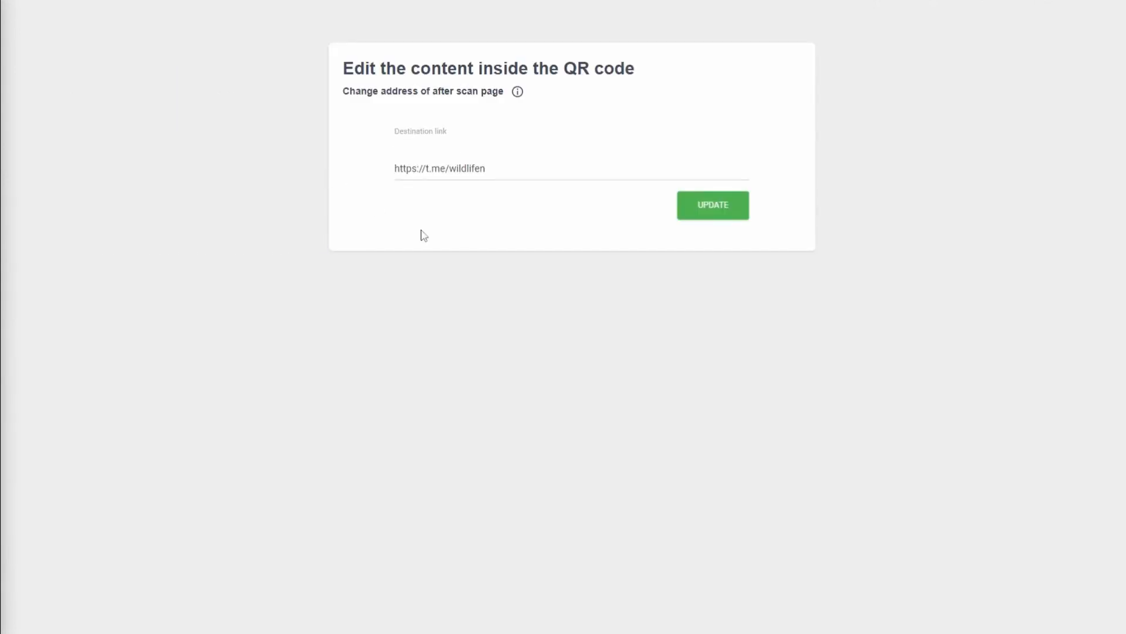
{"action": "mouse_move", "coordinate": [734, 209]}
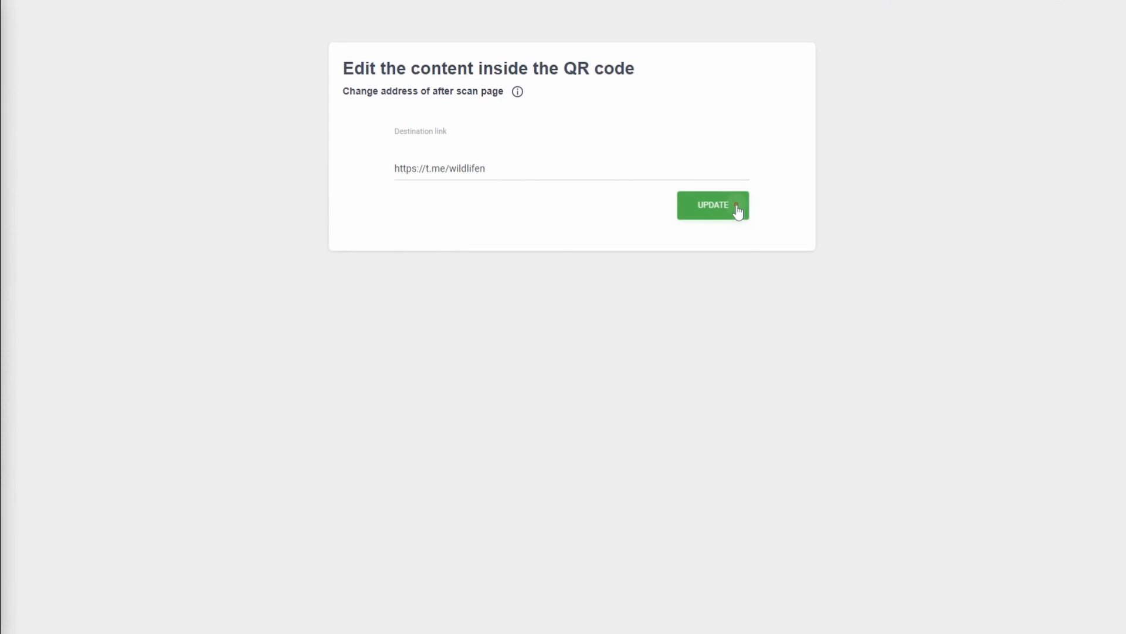
{"action": "left_click", "coordinate": [712, 205]}
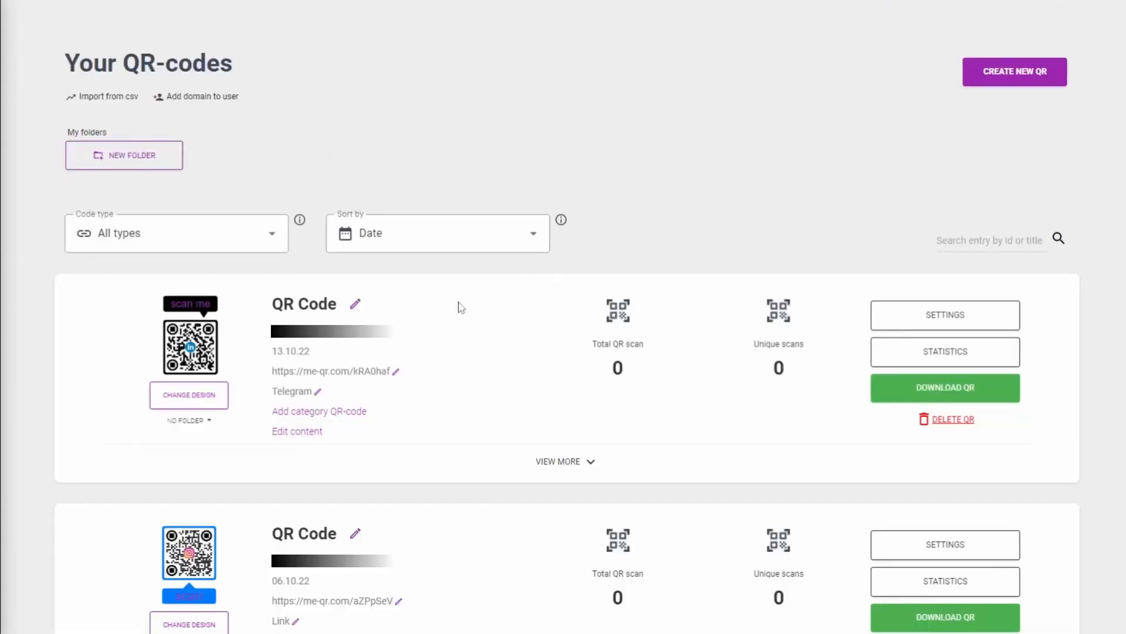
{"action": "mouse_move", "coordinate": [498, 414]}
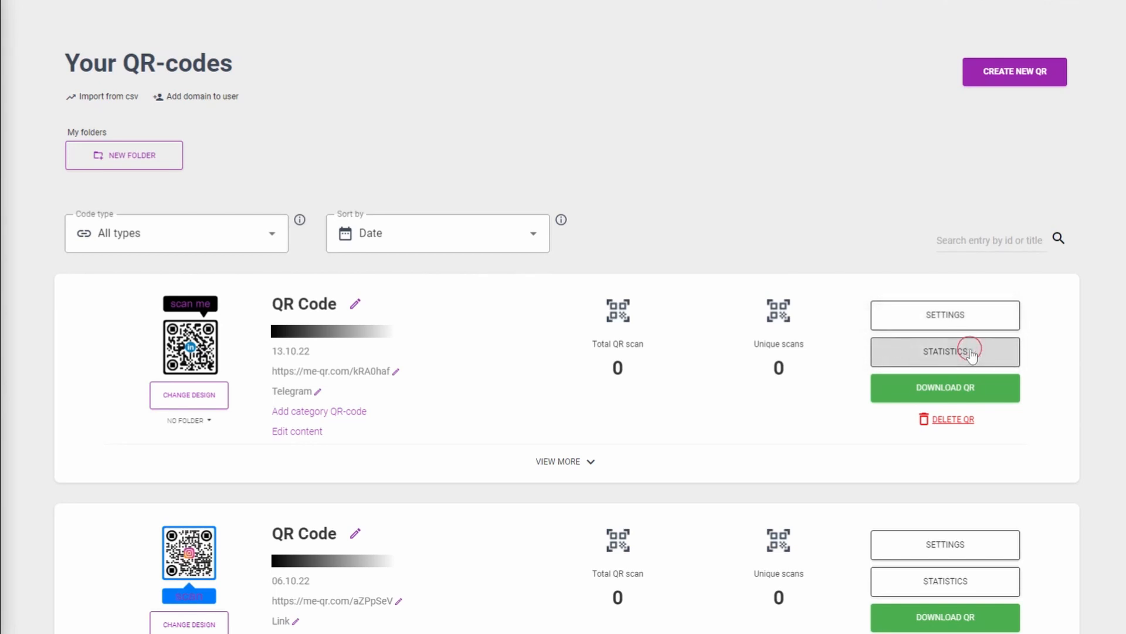
Step: Review the new code's zero-scan statistics, then open its Telegram type editor
{"action": "left_click", "coordinate": [945, 351]}
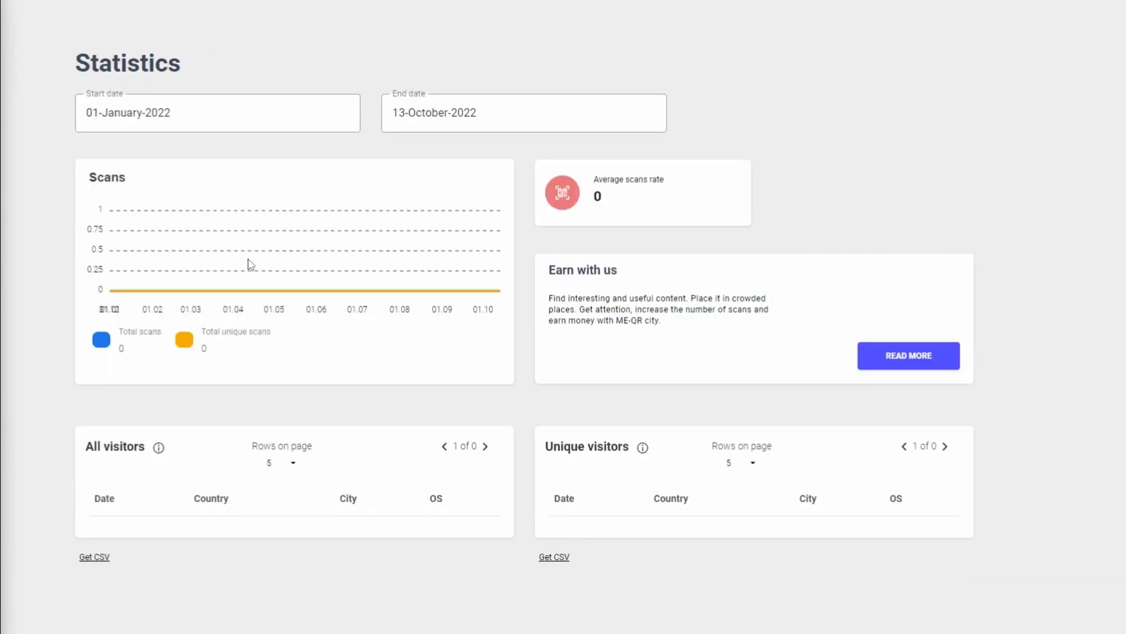
{"action": "scroll", "scroll_direction": "down", "scroll_amount": 3}
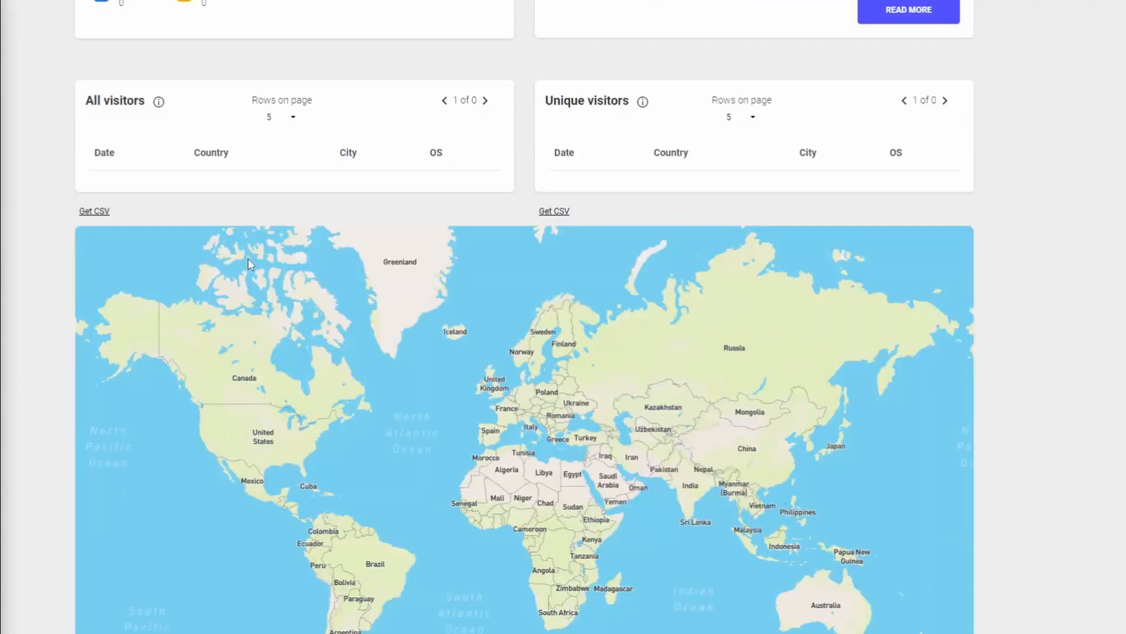
{"action": "scroll", "scroll_direction": "up", "scroll_amount": 3}
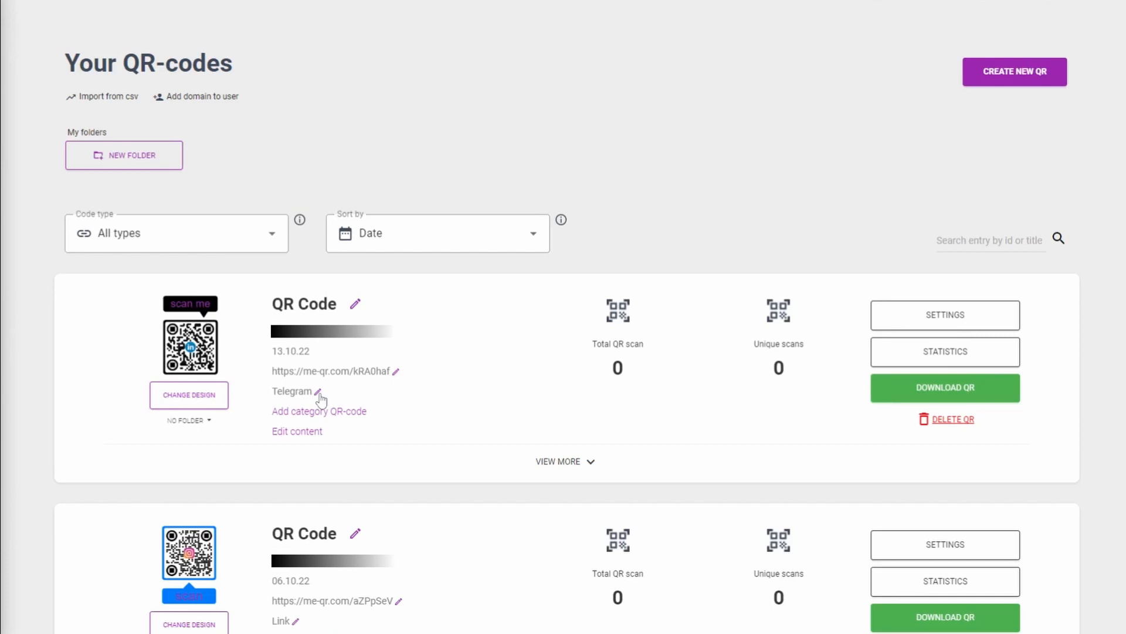
{"action": "left_click", "coordinate": [318, 391]}
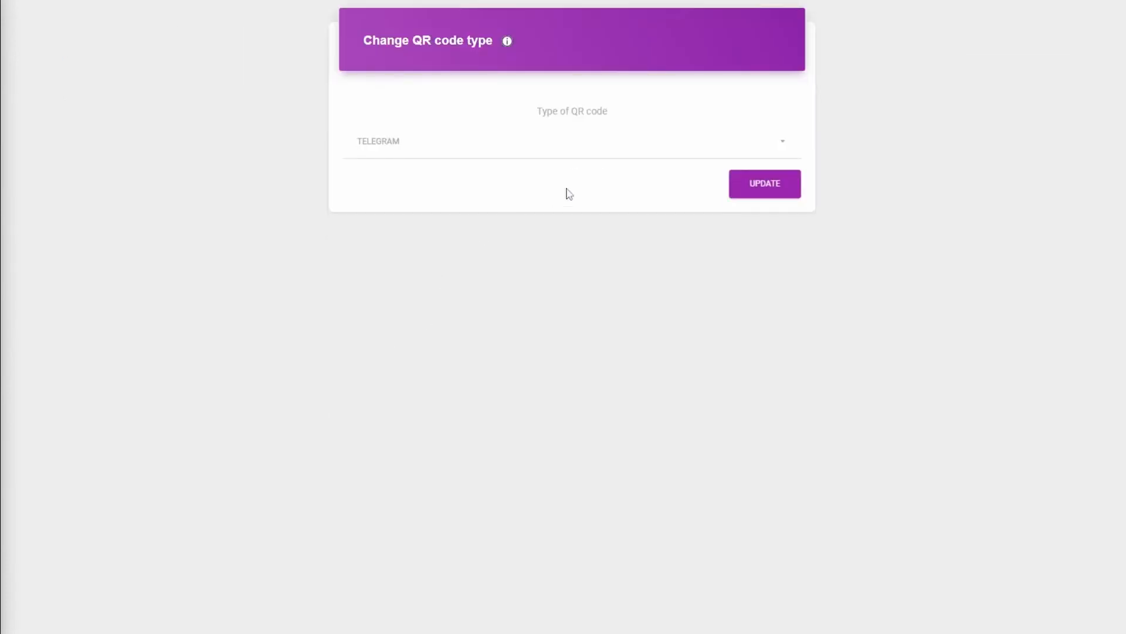